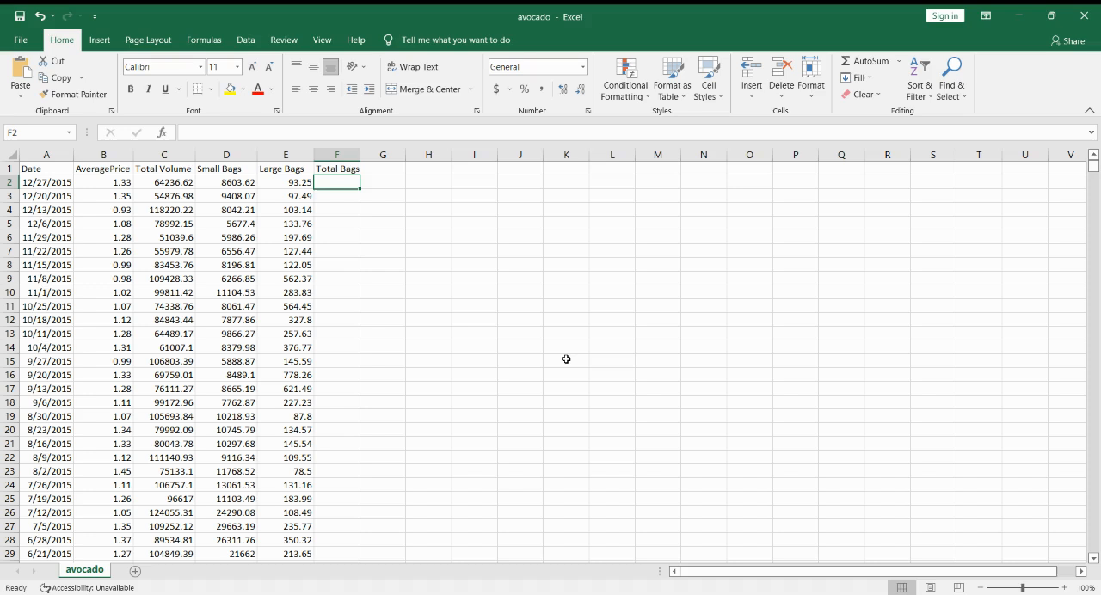
Step: Start a SUM formula in F2 that adds Small Bags D2 and Large Bags E2
text(=)
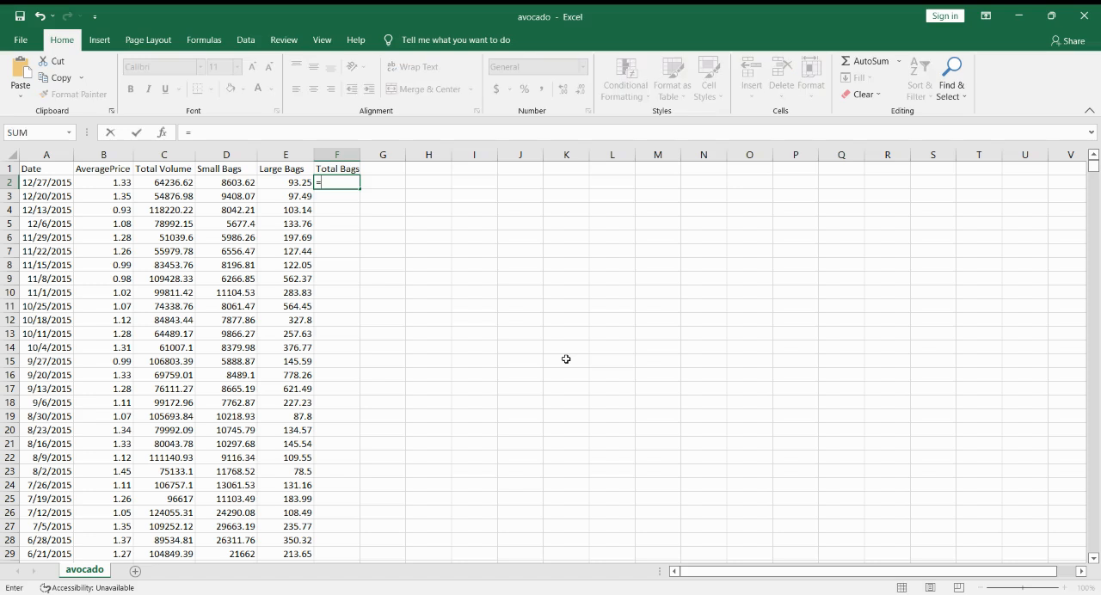
text(sum()
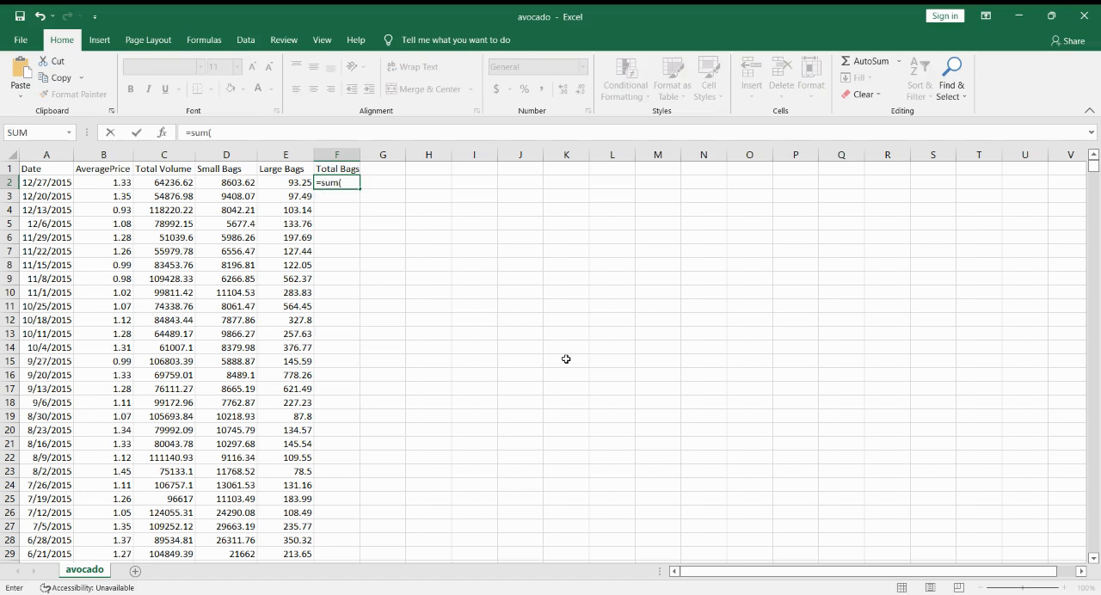
click(226, 181)
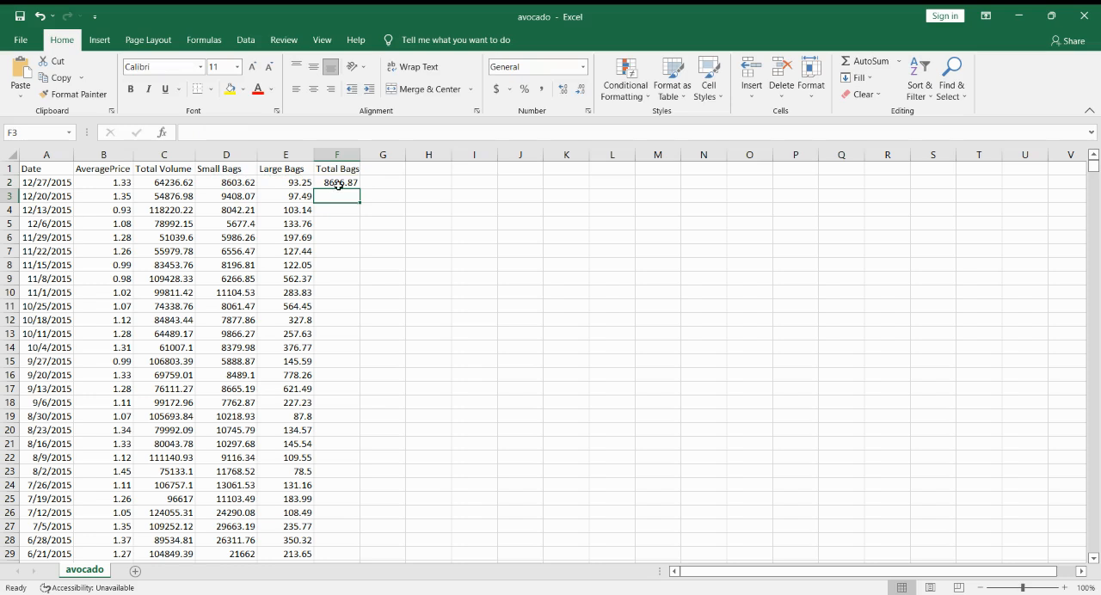
click(337, 182)
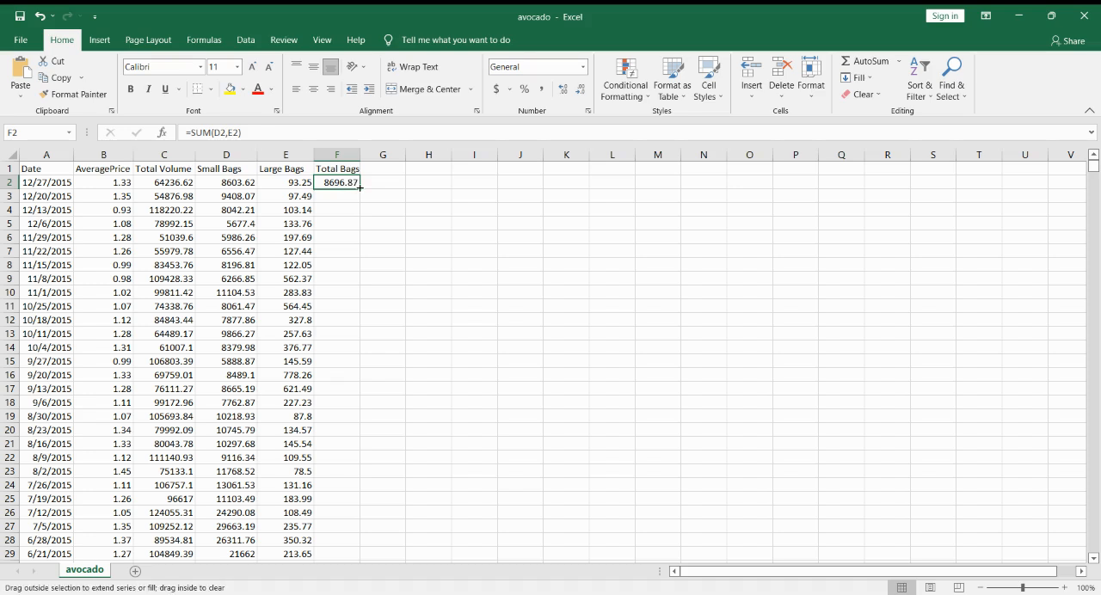
Step: Drag F2's SUM formula down through F16, giving totals like 9505.56 and 8145.35
drag(360, 187, 358, 233)
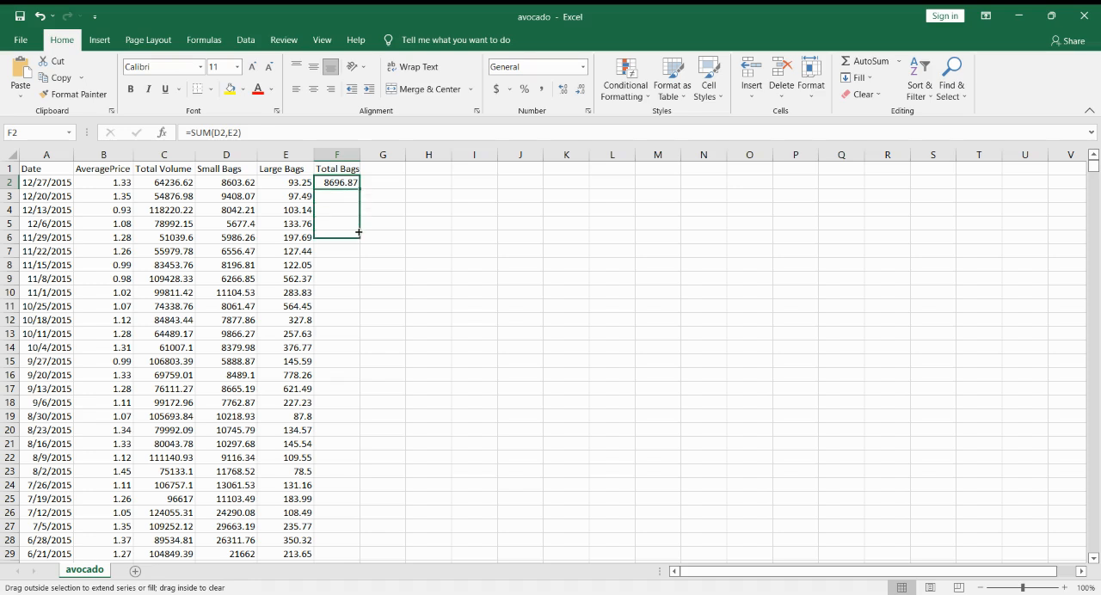
drag(337, 182, 336, 388)
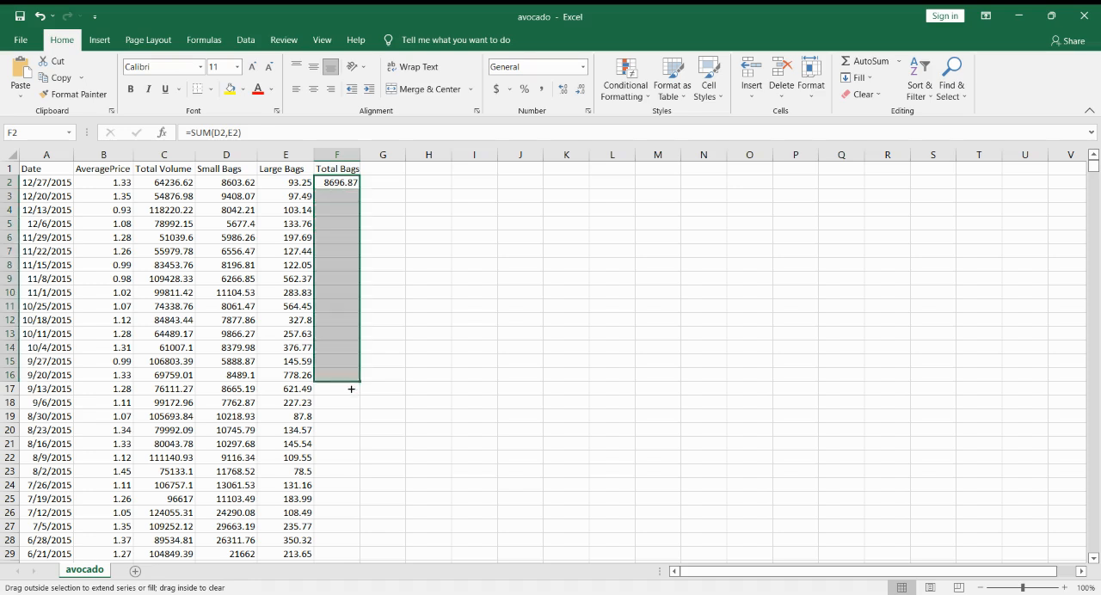
drag(351, 182, 350, 375)
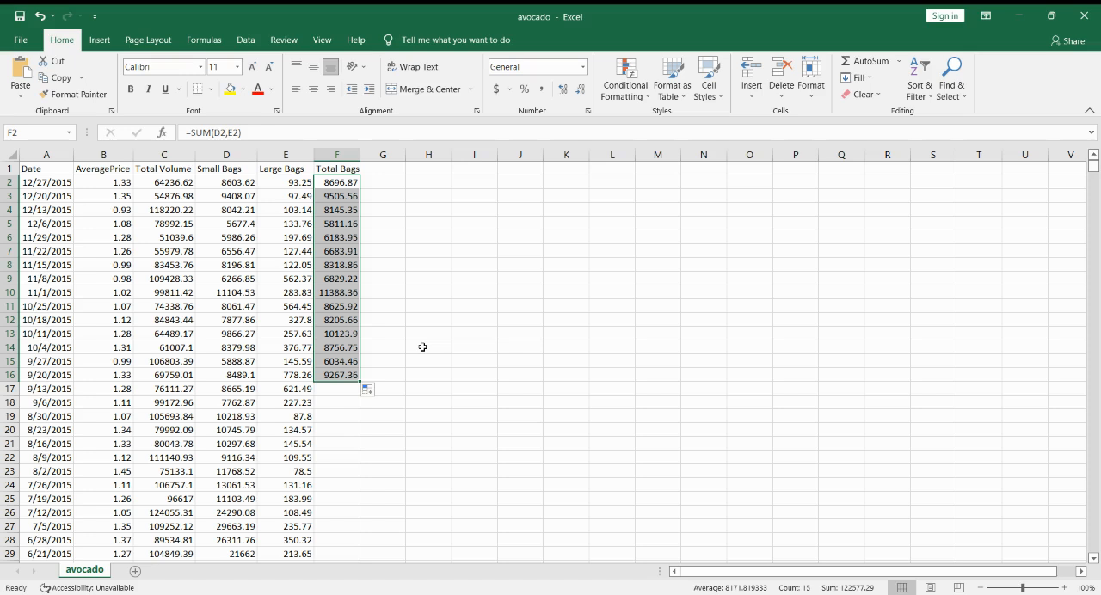
mouse_move(378, 205)
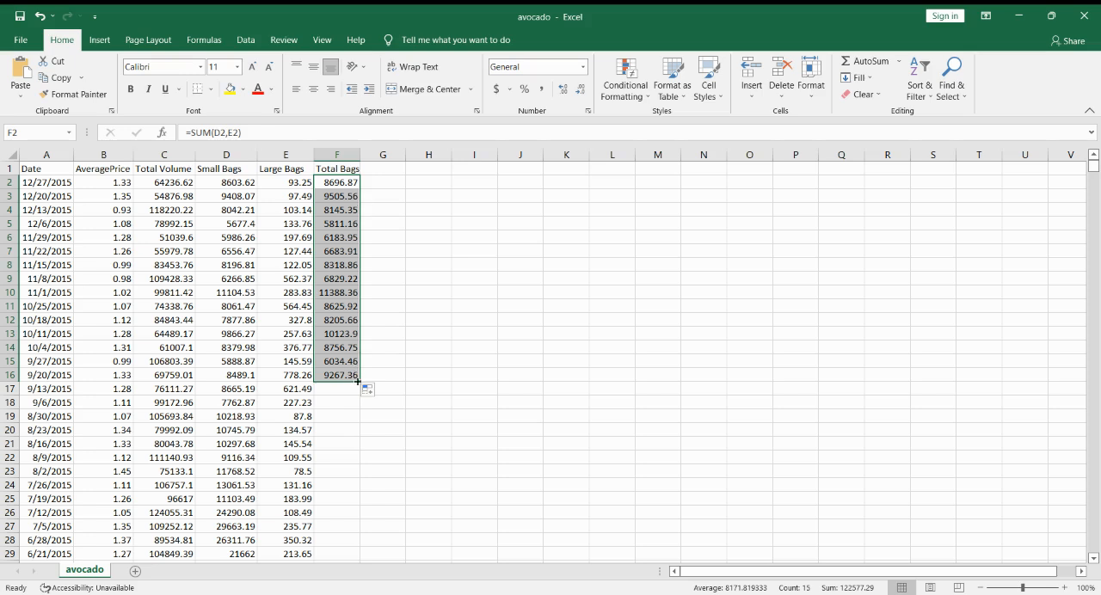
mouse_move(383, 350)
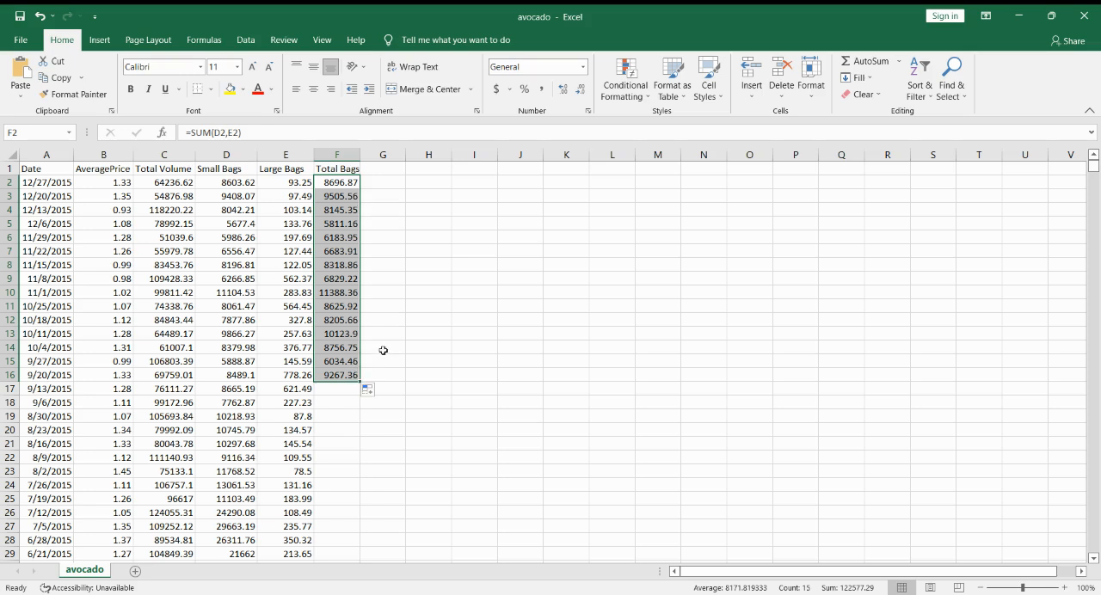